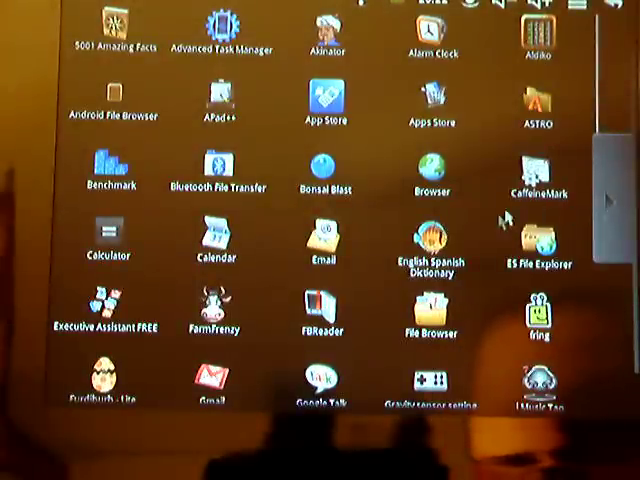
Scroll down through the installed apps in the app drawer before returning home.
scroll("down", 3)
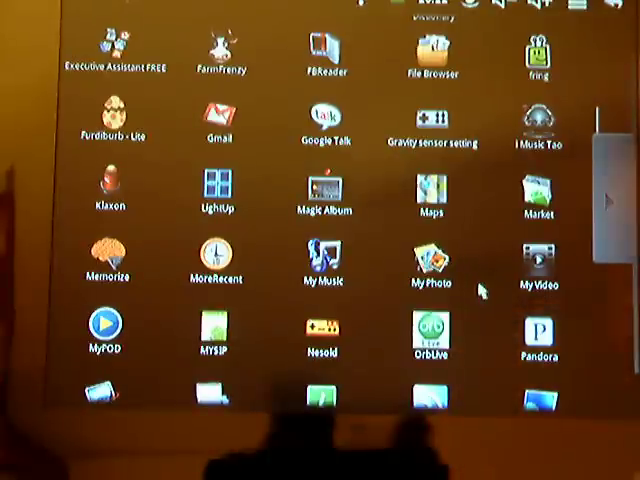
scroll("down", 3)
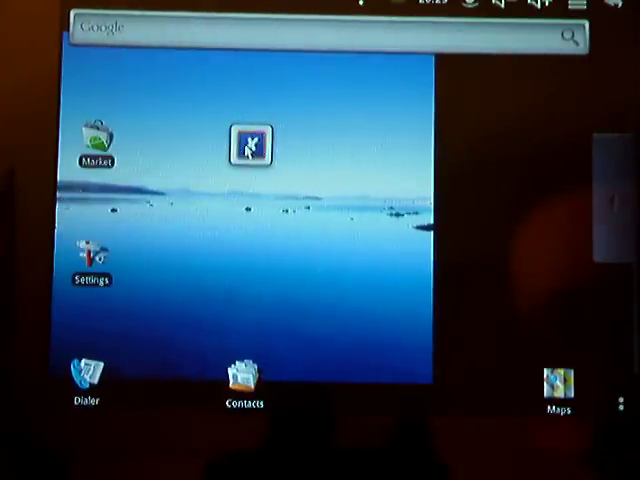
Go from the home screen into Settings and its Applications section.
left_click(248, 146)
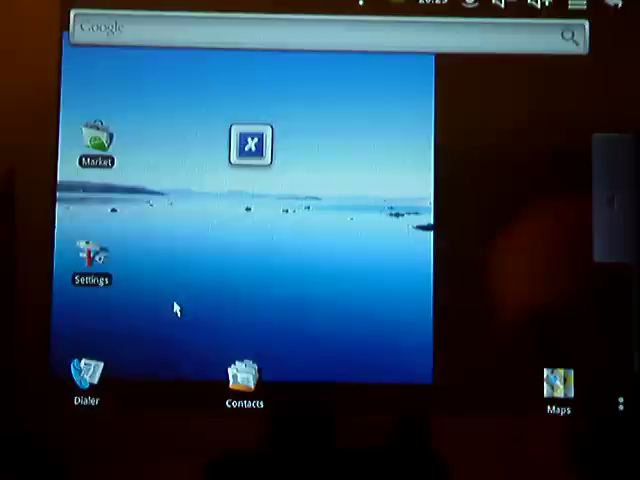
left_click(90, 268)
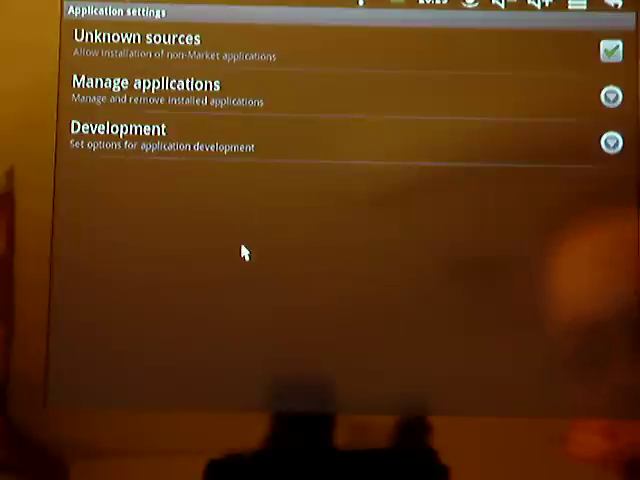
mouse_move(258, 260)
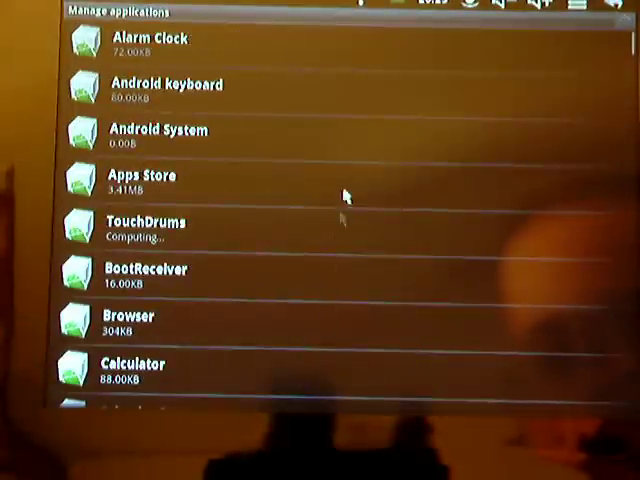
Find Google Apps in the Manage applications list and view its Application info.
scroll("down", 3)
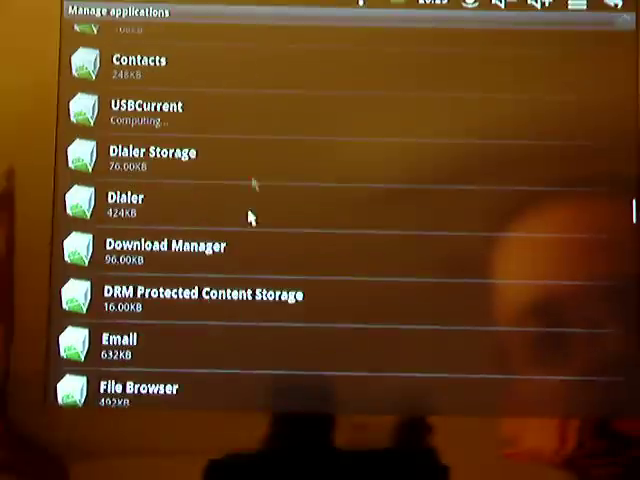
scroll("down", 3)
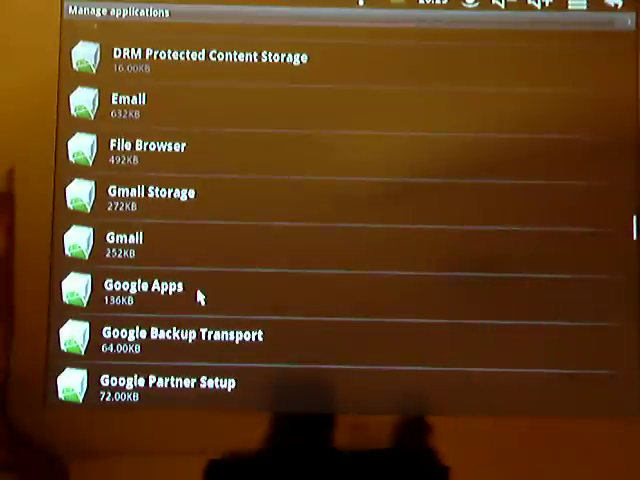
left_click(150, 290)
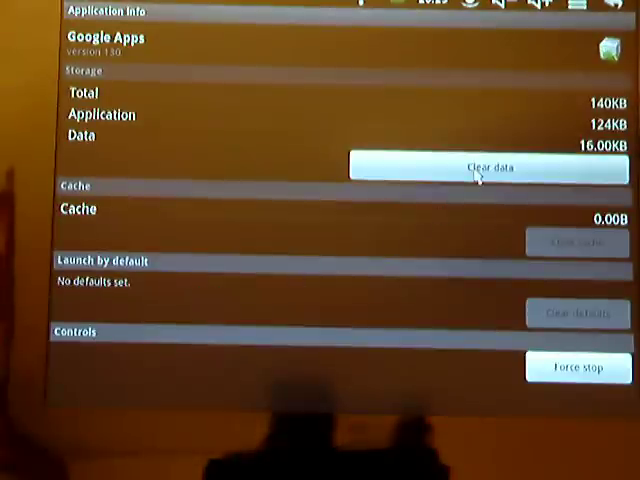
Clear the stored data of Google Apps and confirm the deletion in the Delete dialog.
left_click(488, 168)
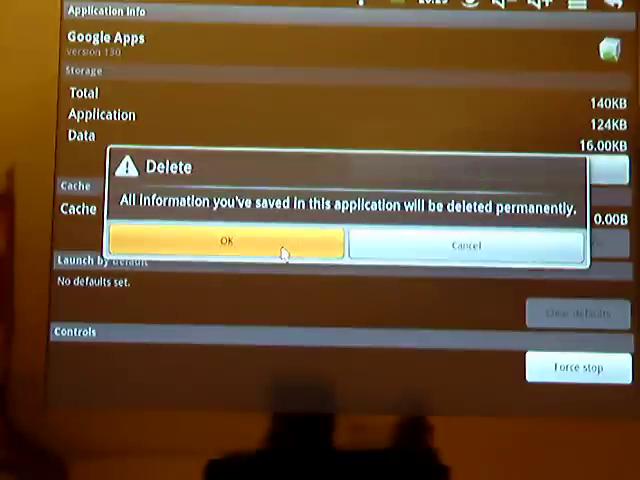
left_click(228, 246)
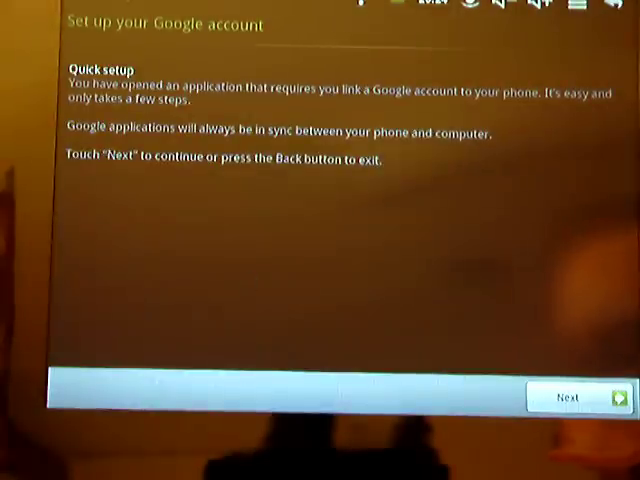
Continue past quick setup to the sign-in form and focus the Username field.
left_click(572, 398)
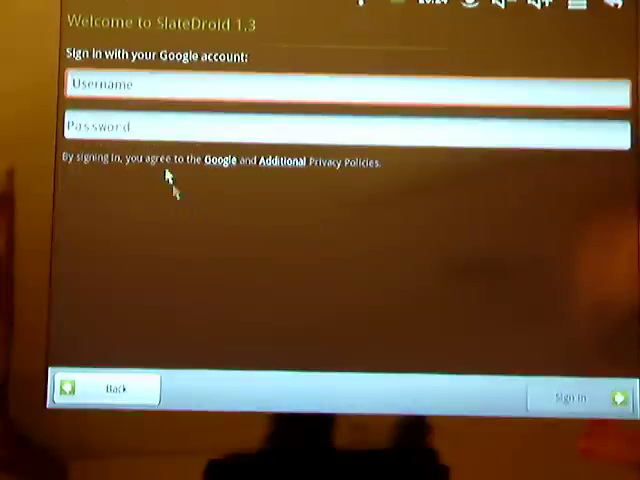
left_click(344, 86)
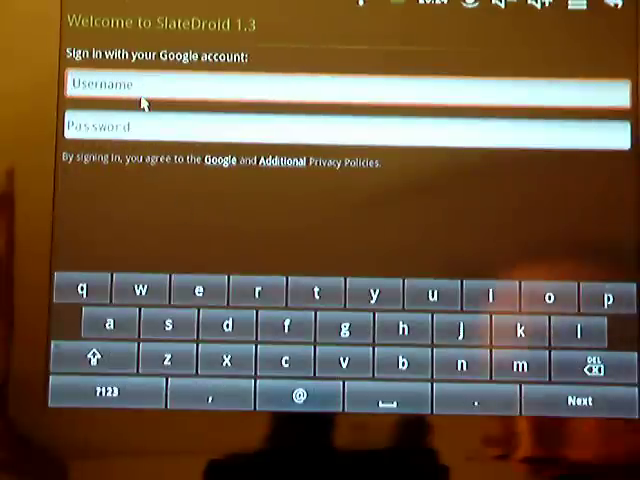